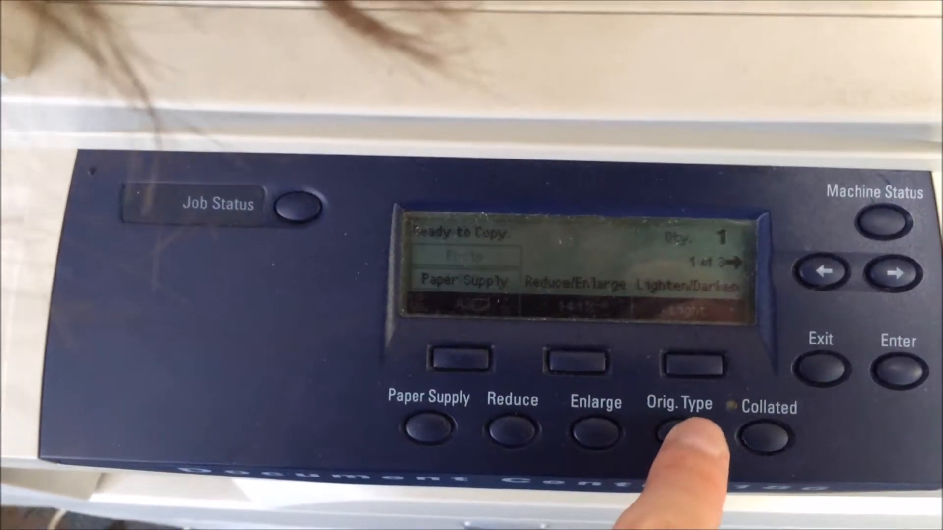
Show the Original Type menu (Photo, Text & Photo, Text) with Text selected.
click(680, 424)
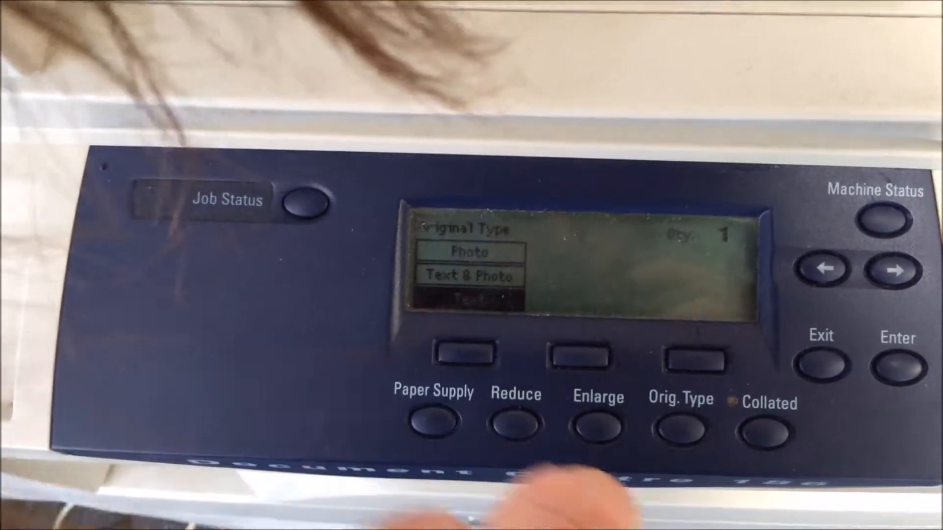